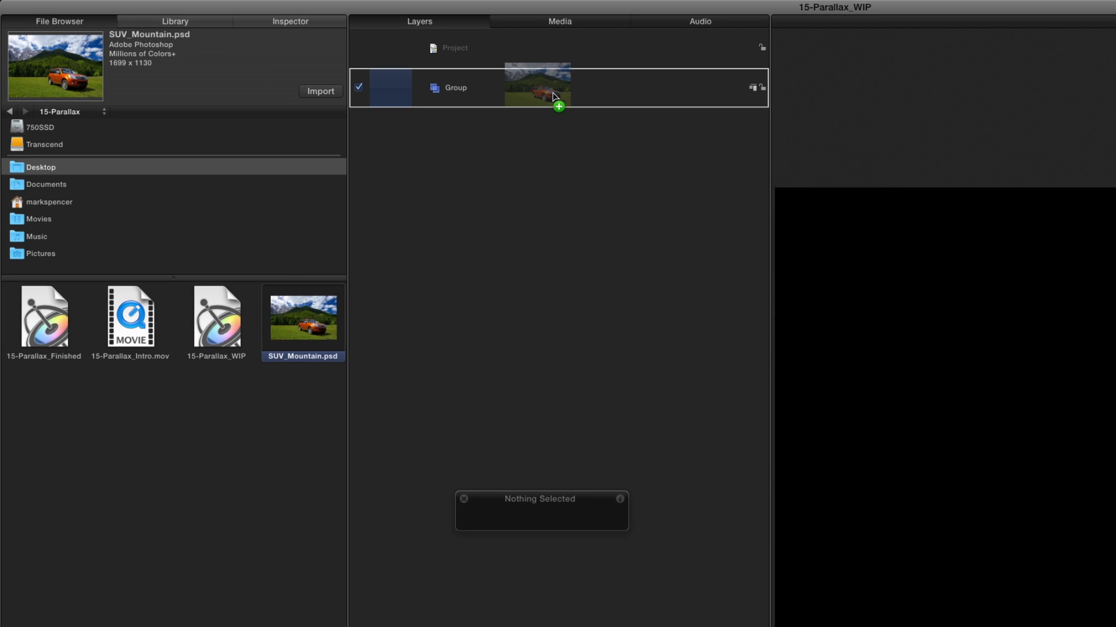
Import SUV_Mountain.psd with Import All Layers so each Photoshop layer arrives separately.
click(555, 96)
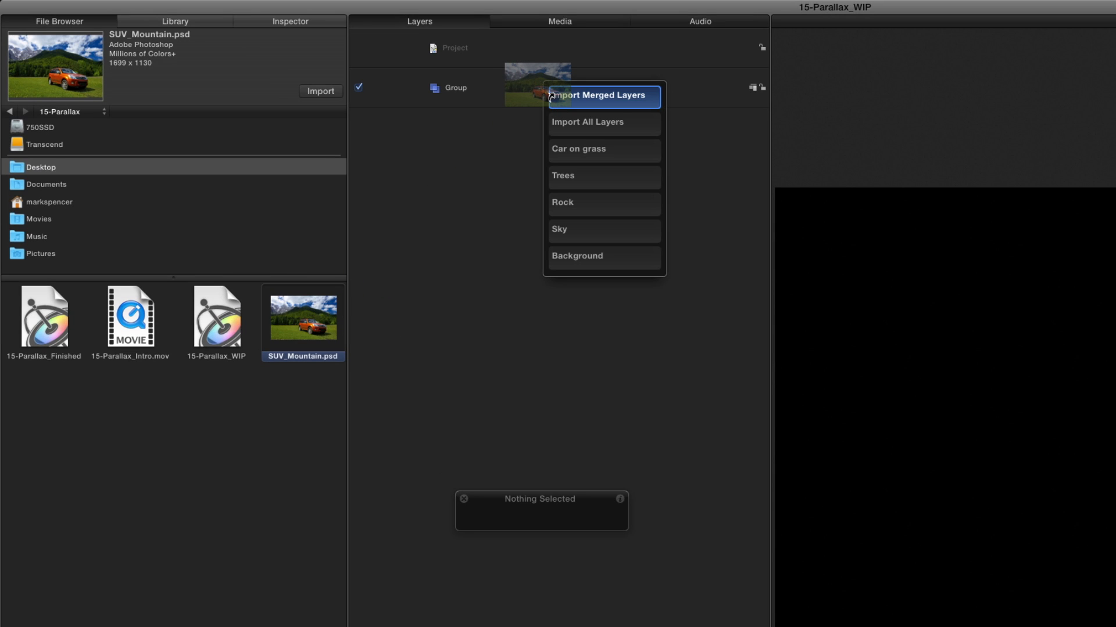
mouse_move(604, 122)
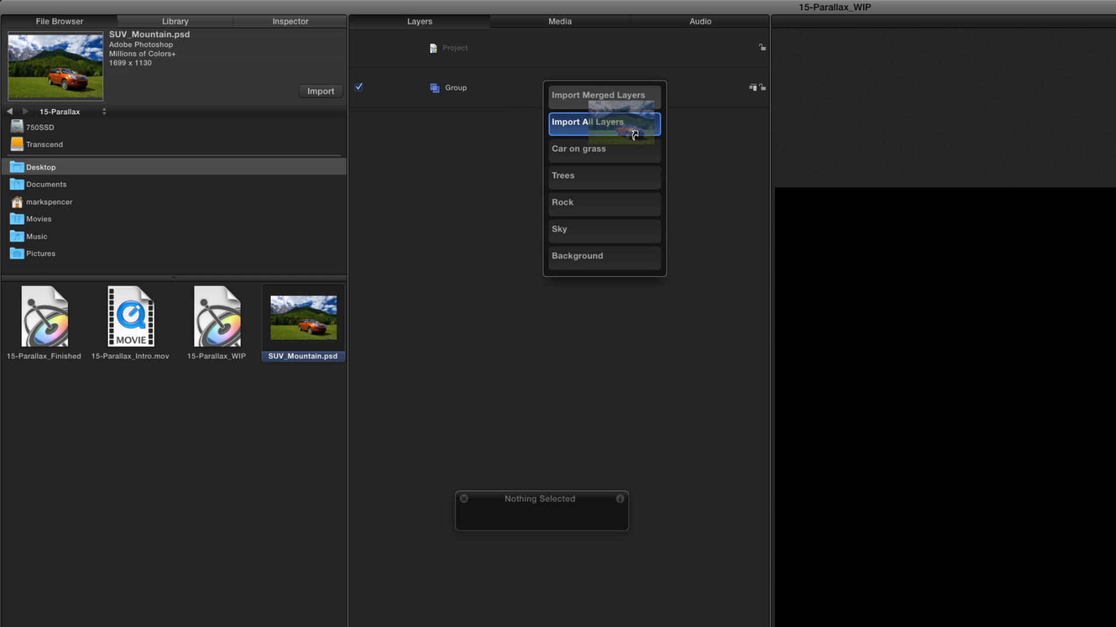
click(588, 122)
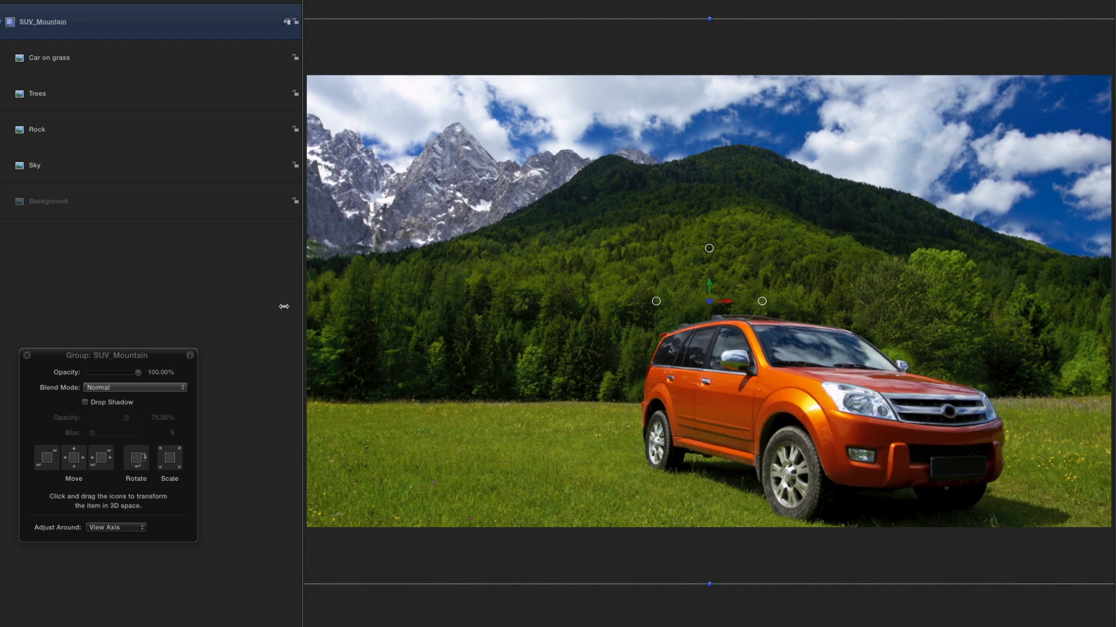
mouse_move(144, 181)
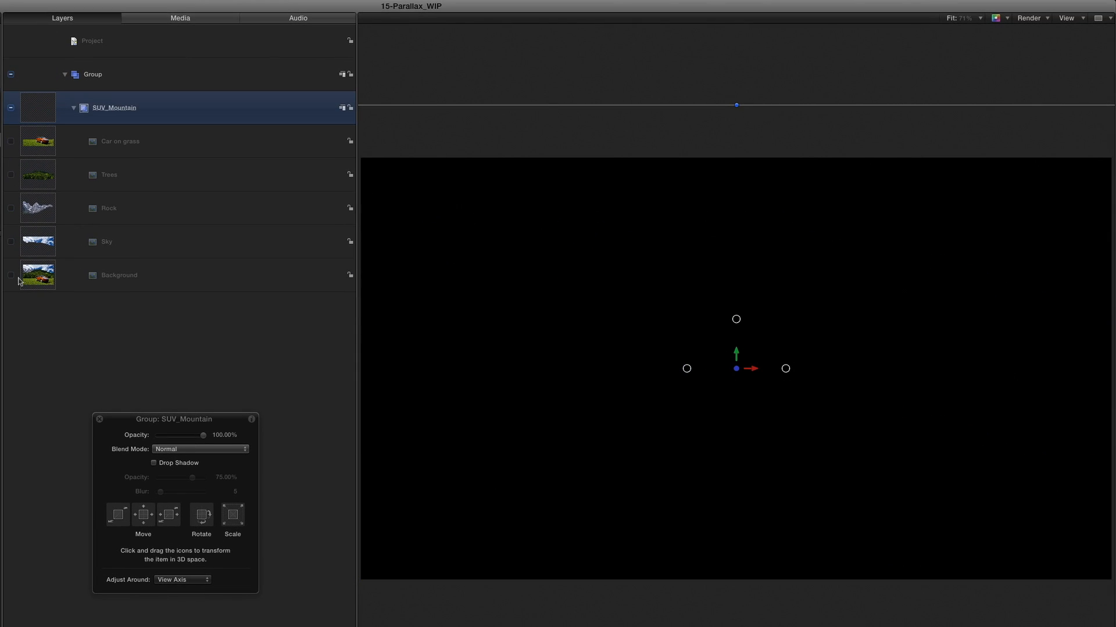
Make Sky, Rock, Trees and Car on grass visible to rebuild the scene, leaving Background off.
click(11, 279)
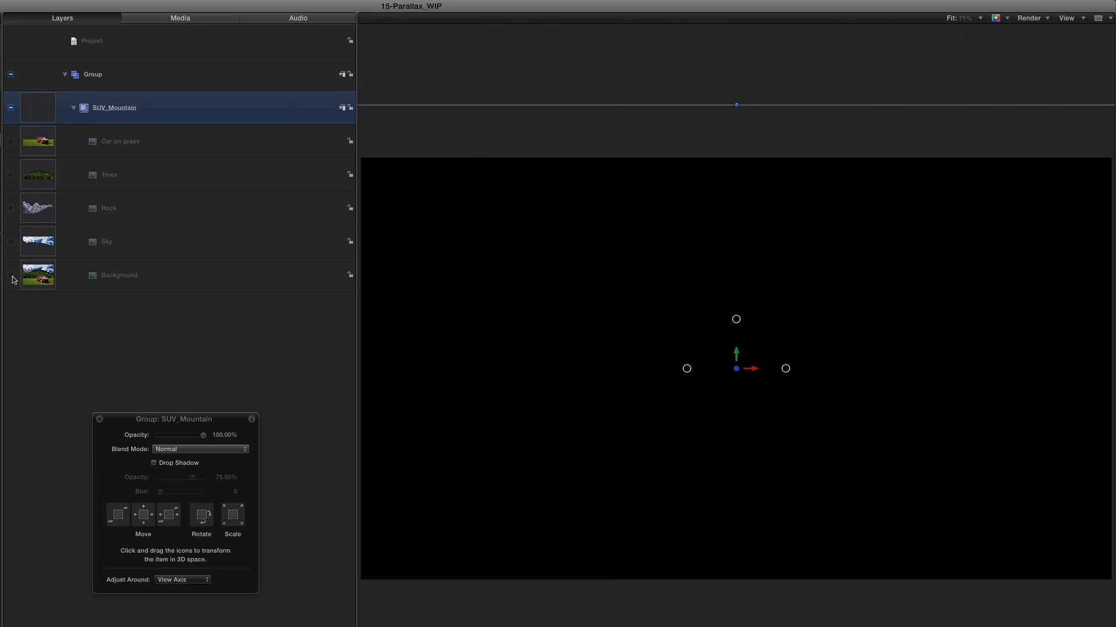
click(11, 242)
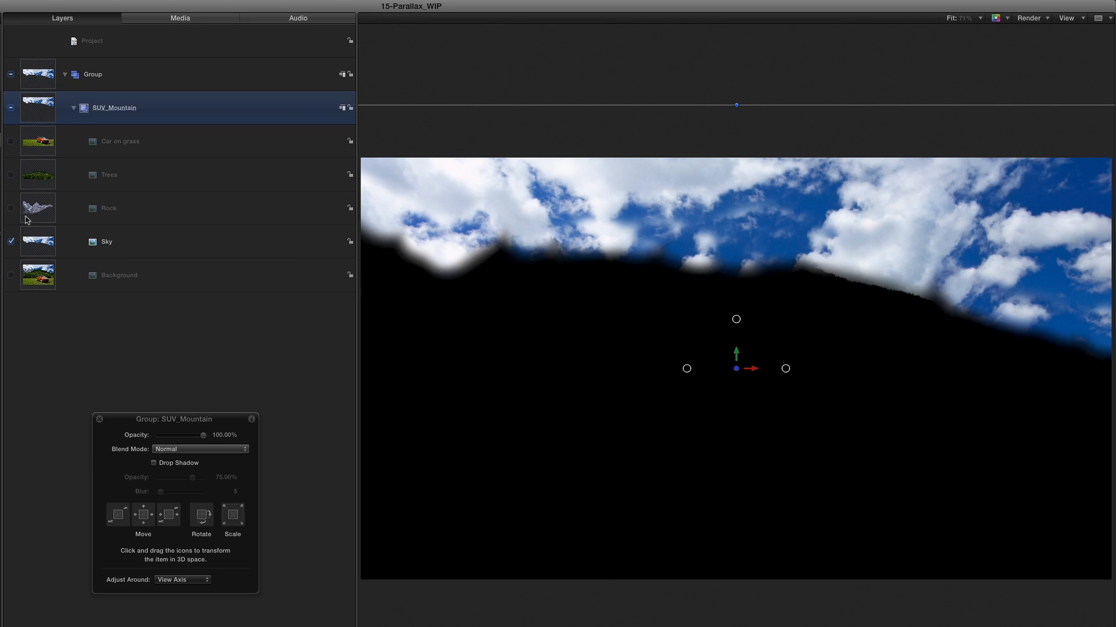
click(11, 175)
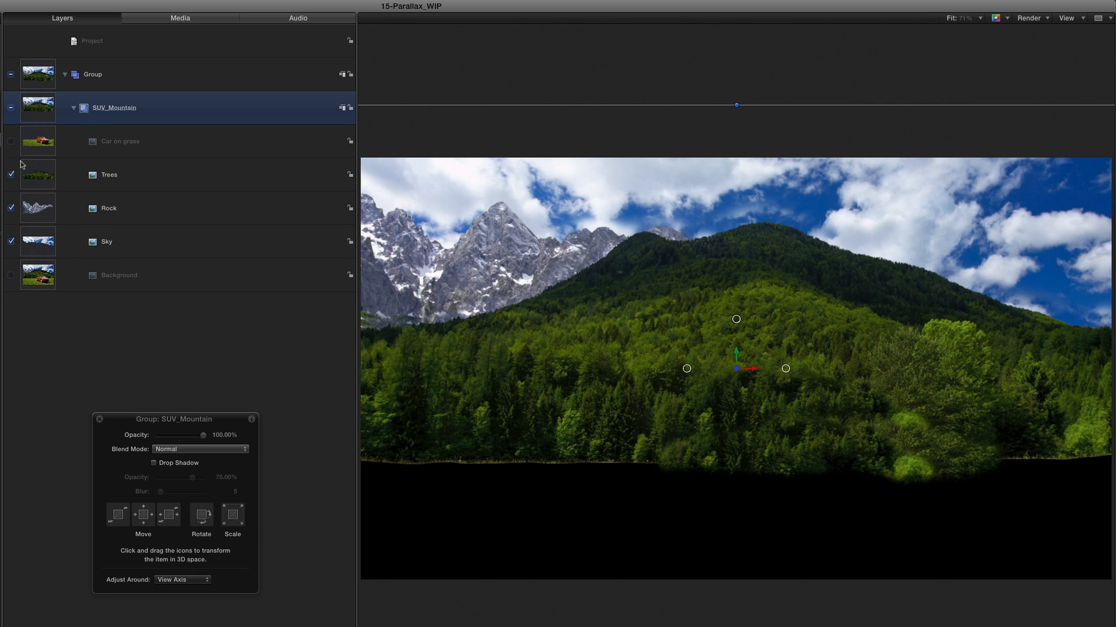
click(10, 140)
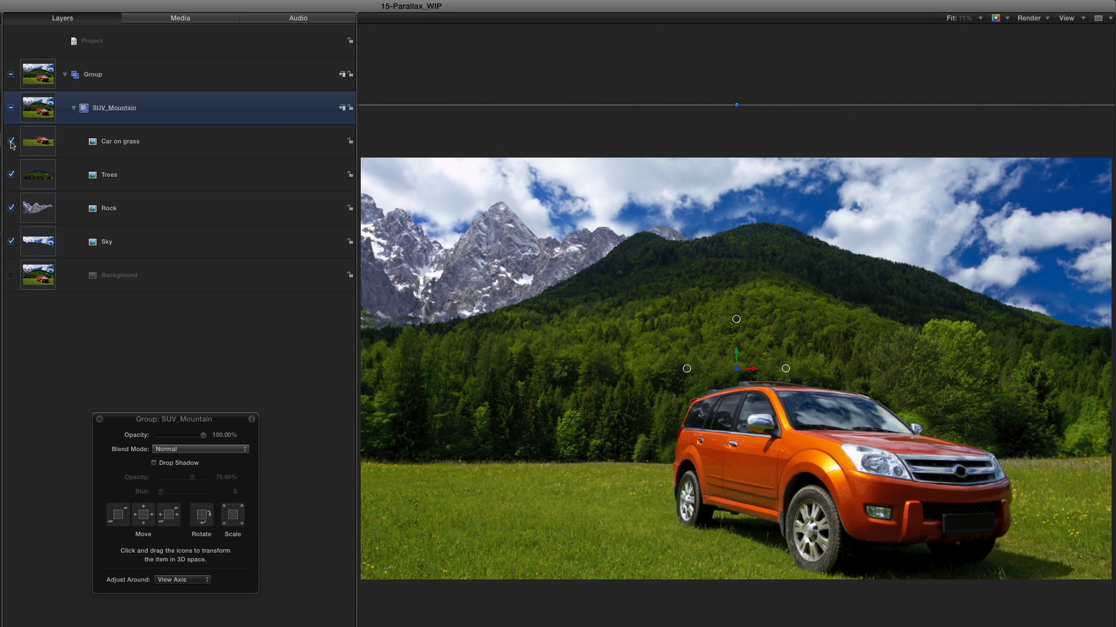
click(12, 144)
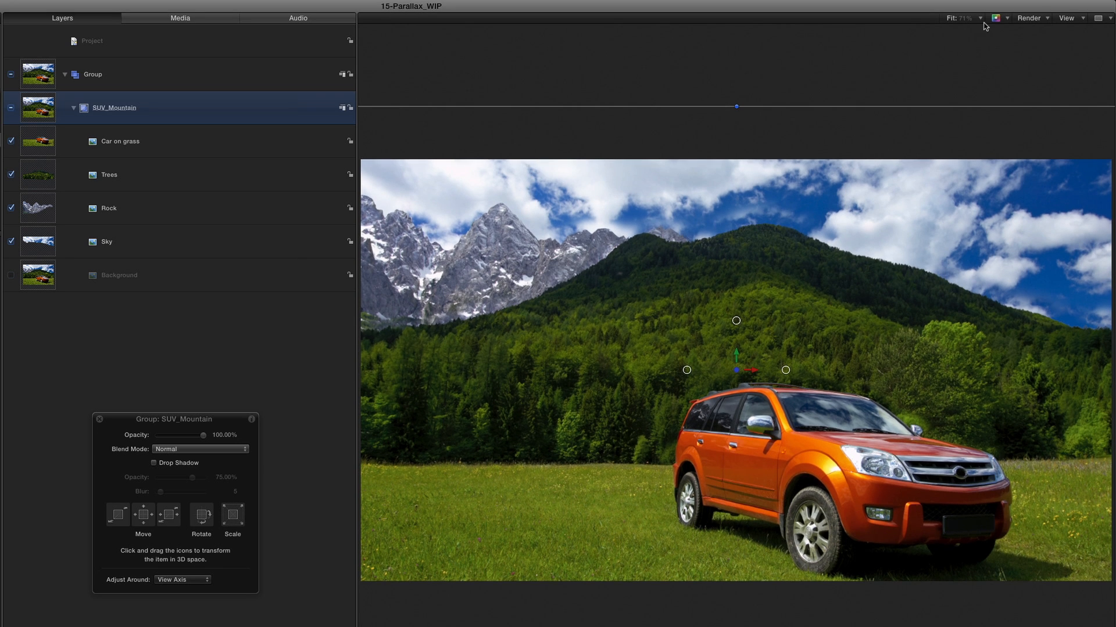
Show the canvas rulers and start editing the Sky layer's anchor point.
click(1068, 17)
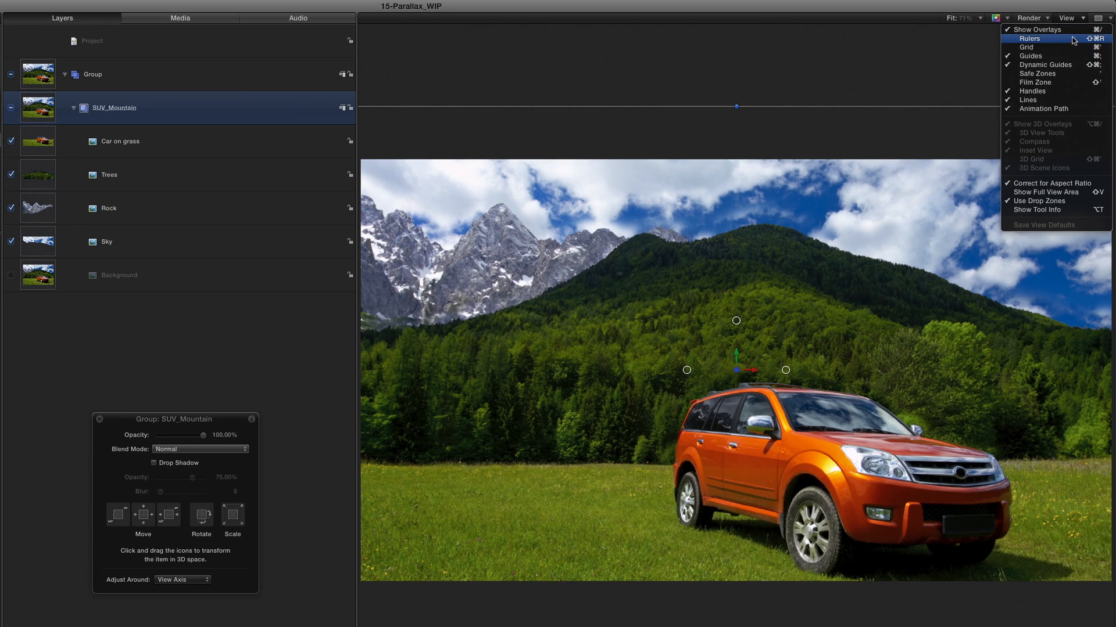
click(1028, 38)
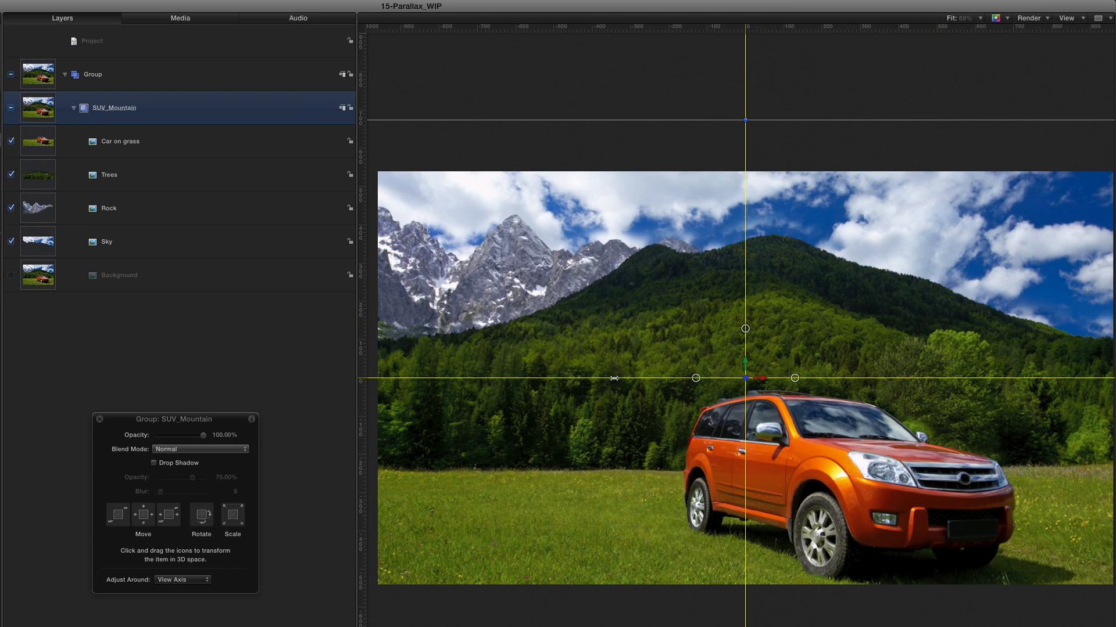
click(107, 242)
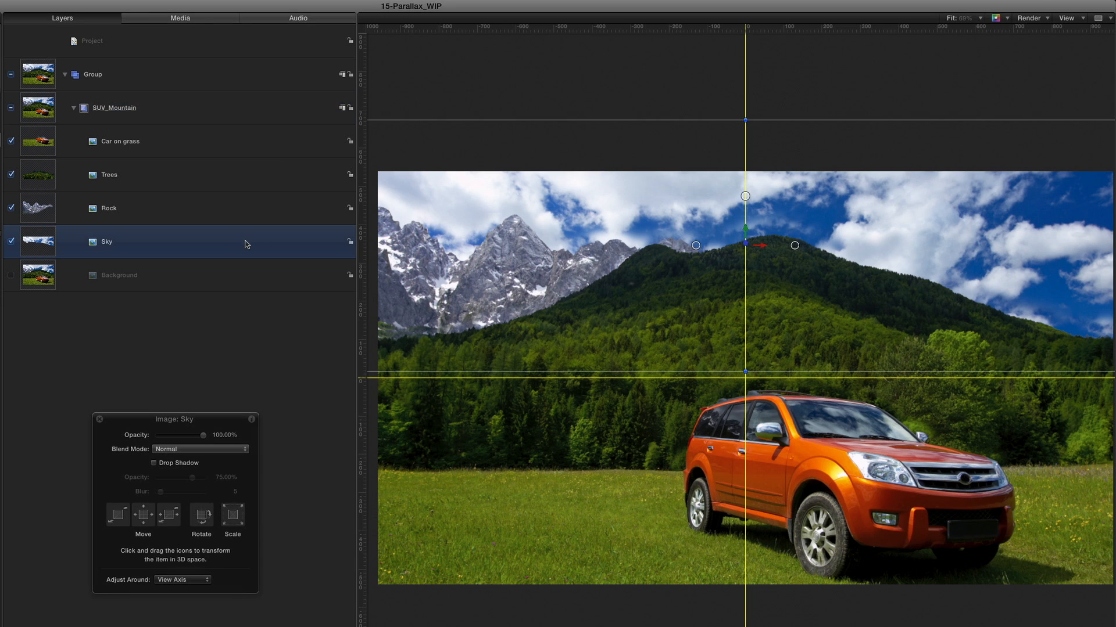
right_click(514, 240)
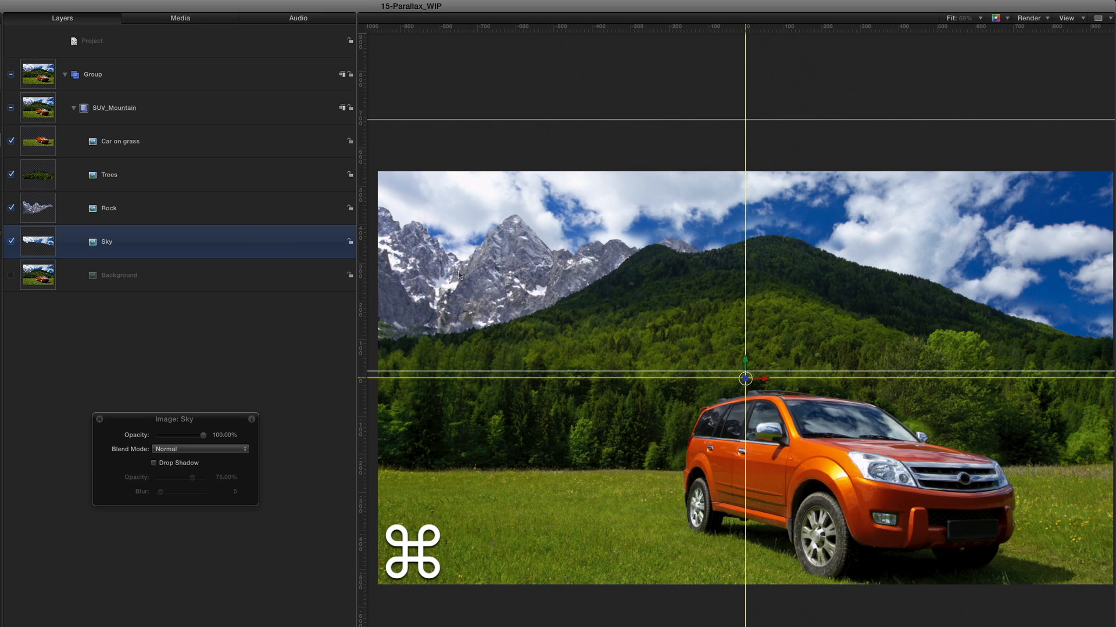
Centre the anchor points of Rock, Trees and Car on grass, then hide the rulers again.
click(108, 208)
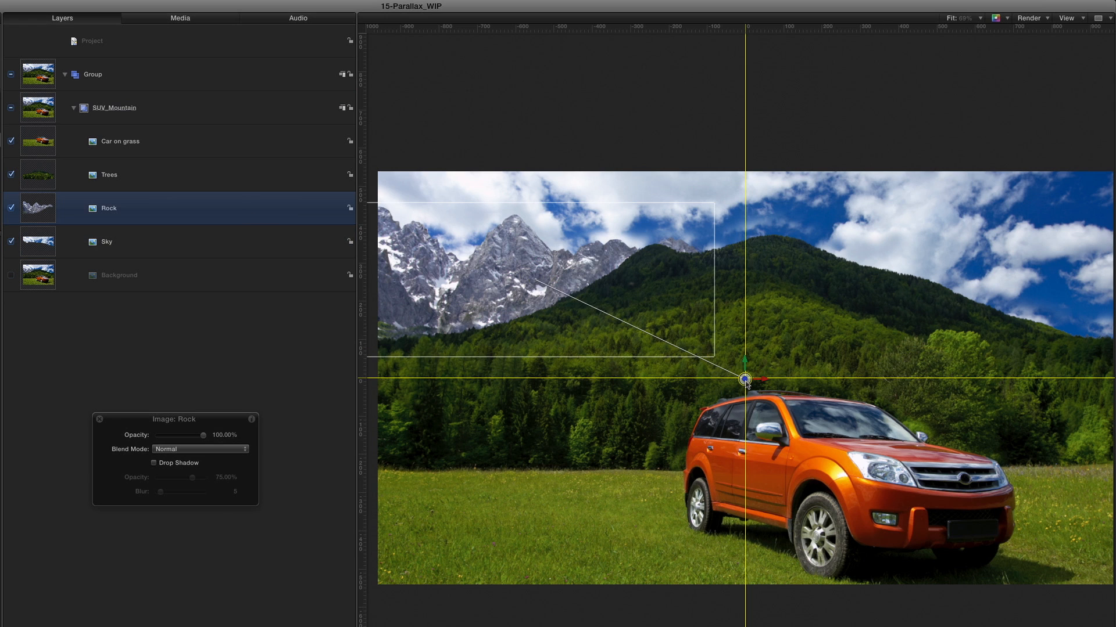
click(109, 175)
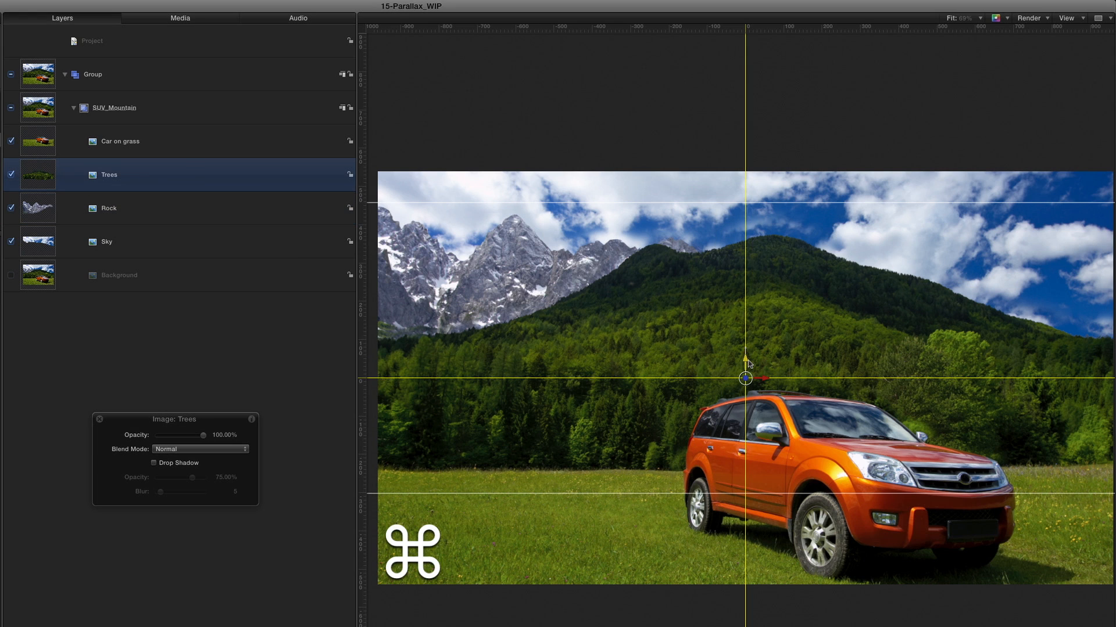
click(120, 140)
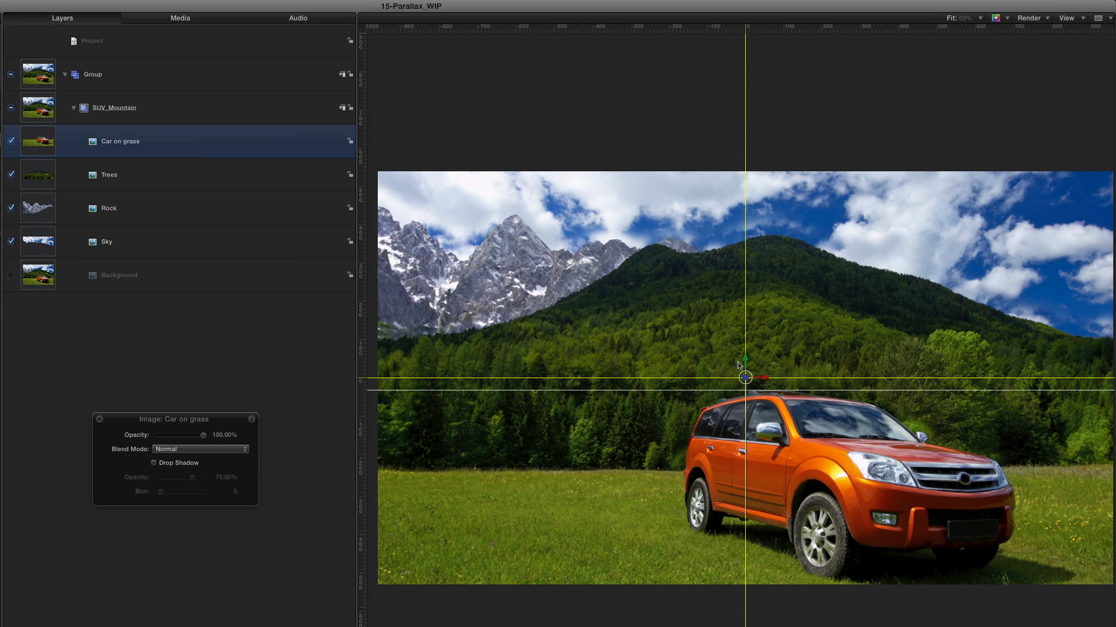
click(1066, 17)
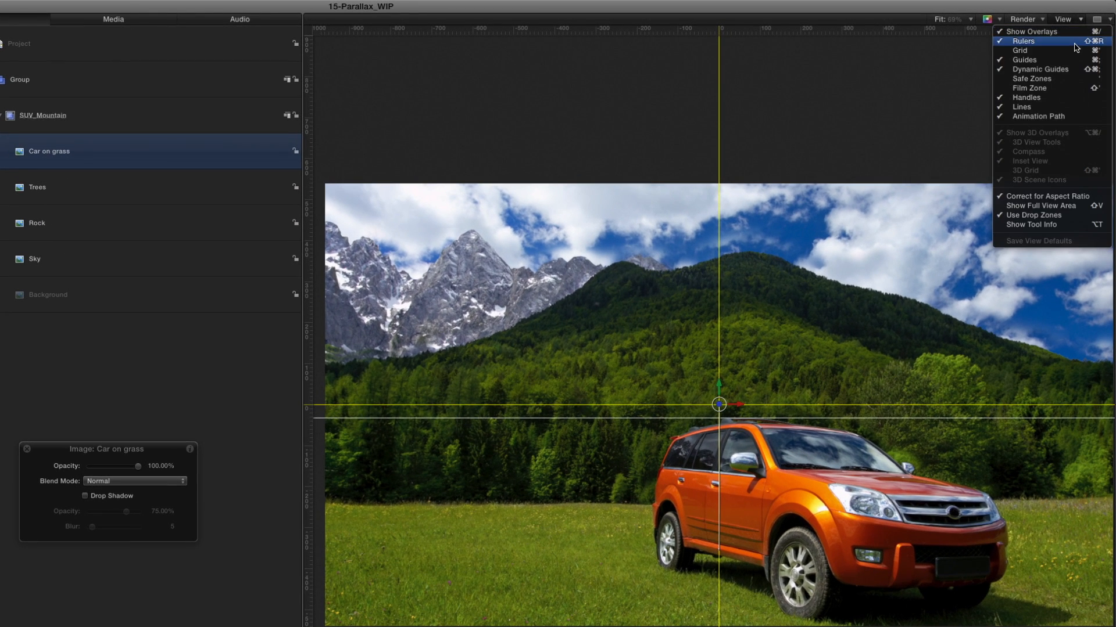
click(1023, 41)
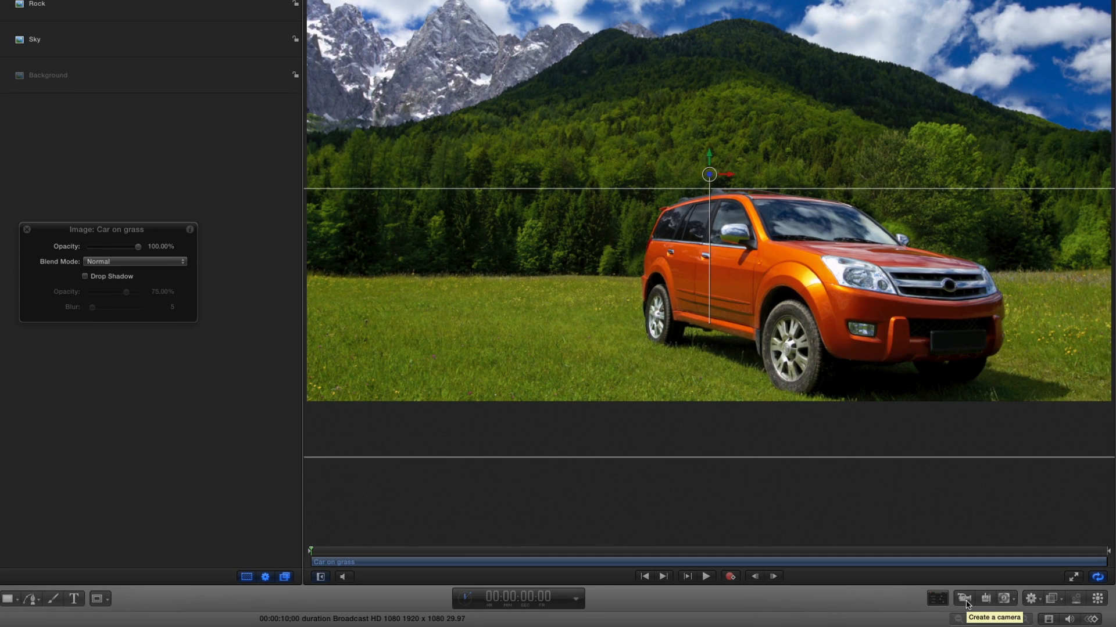
Add a new camera switching the project to 3D and reset to its default framing.
click(964, 597)
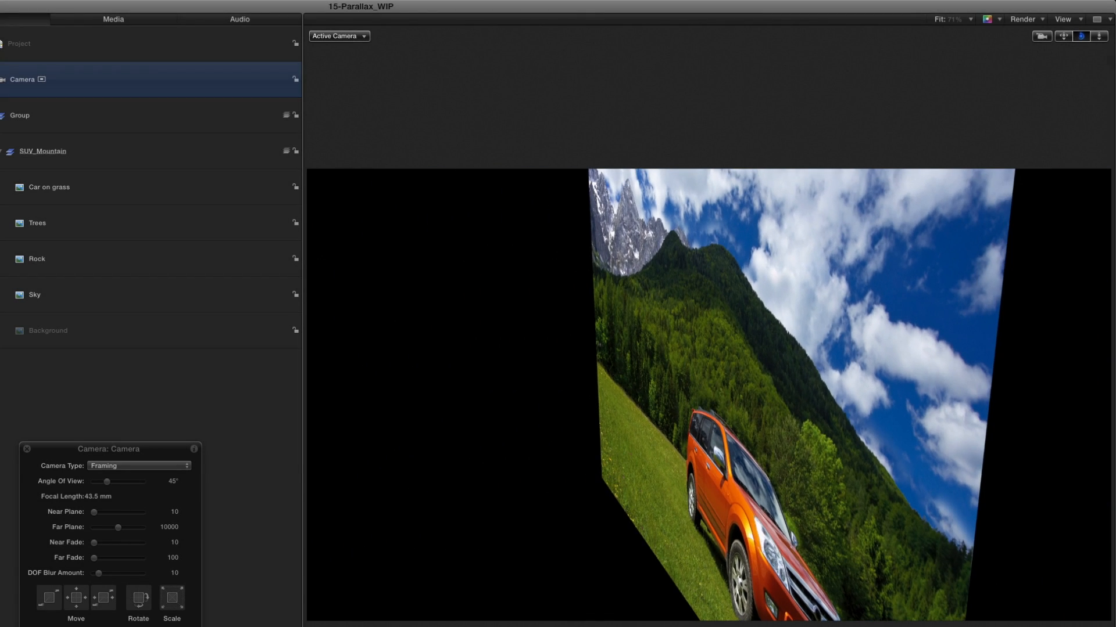
click(1064, 36)
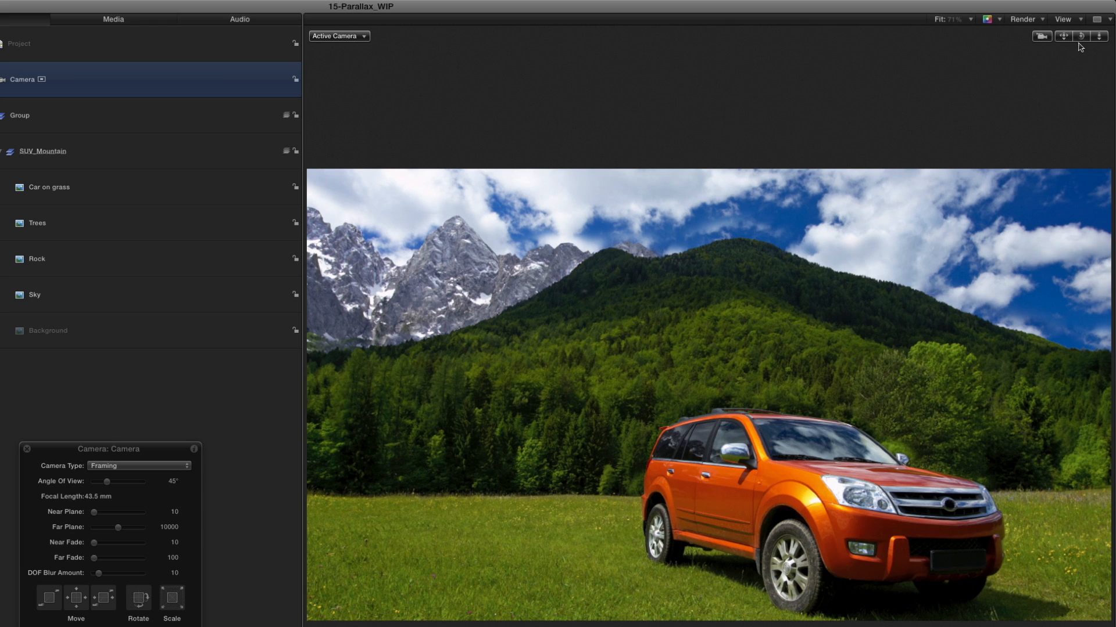
mouse_move(1071, 67)
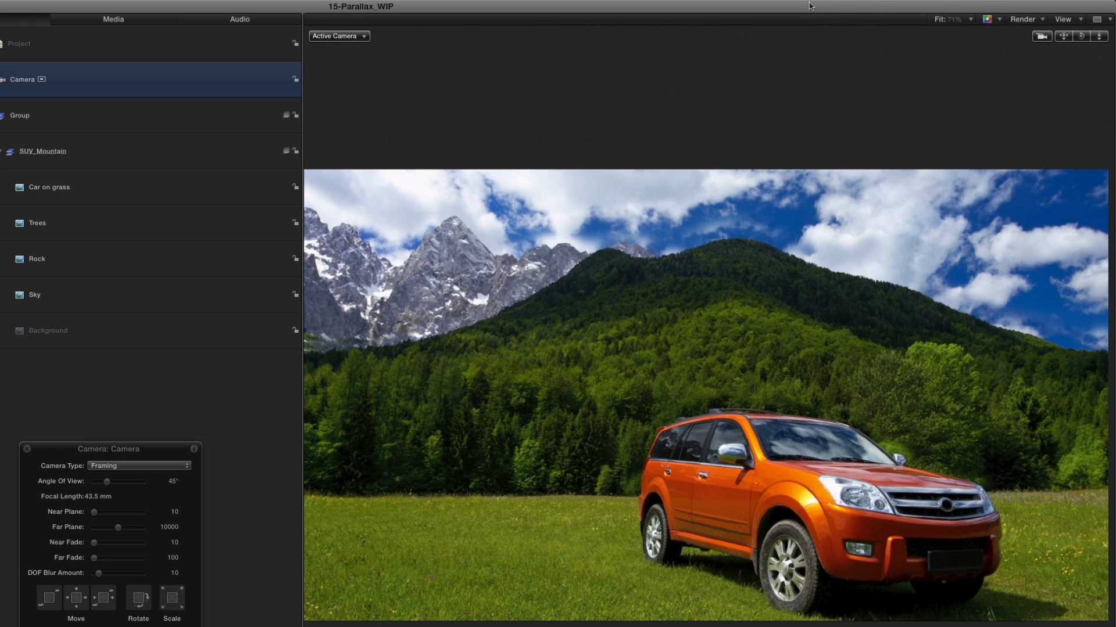
Undo a plain Z push on Sky, then select Sky, Rock and Trees for depth placement.
click(34, 212)
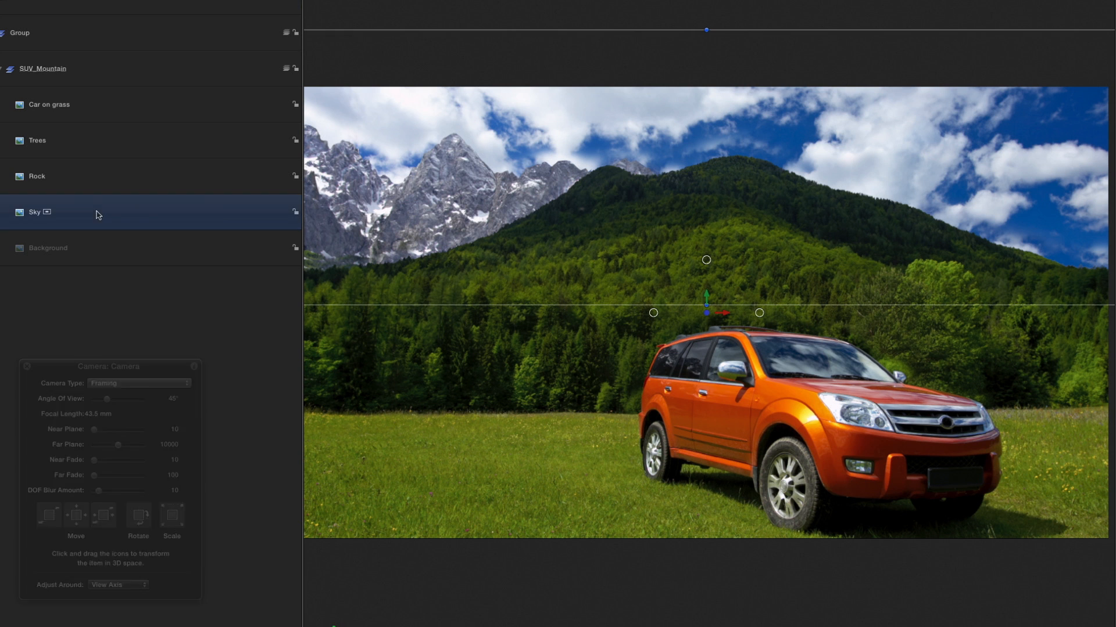
click(34, 212)
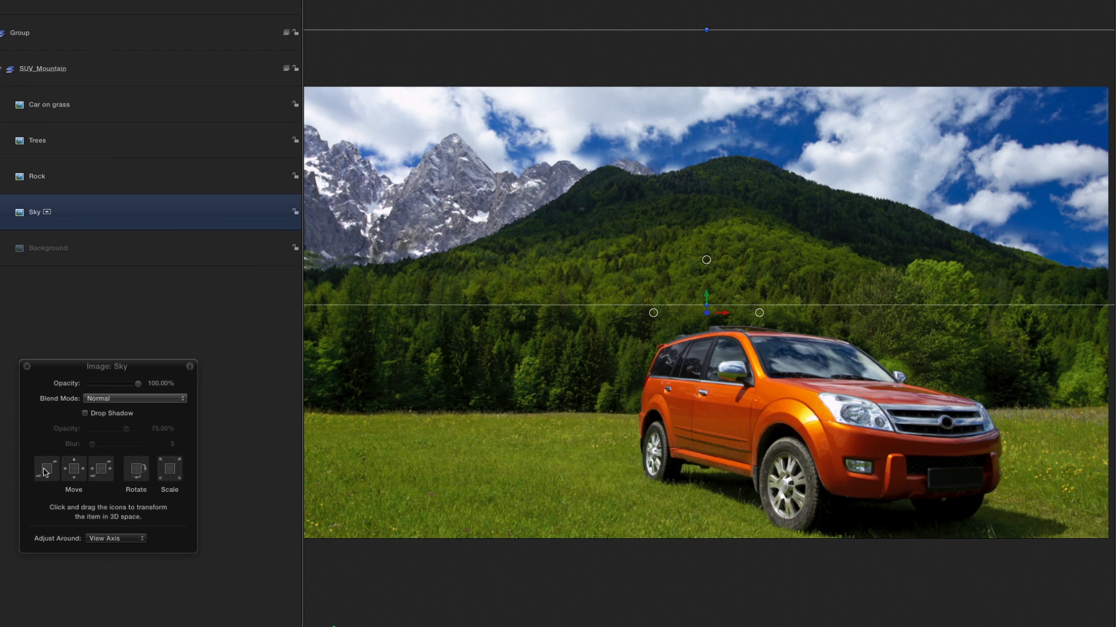
click(45, 468)
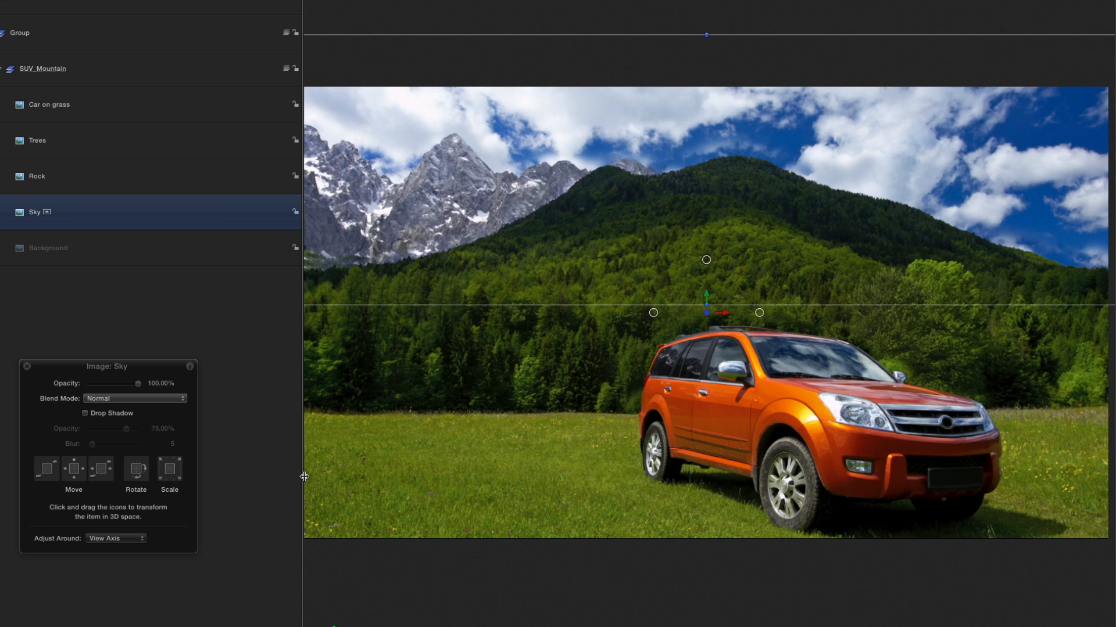
key(cmd+z)
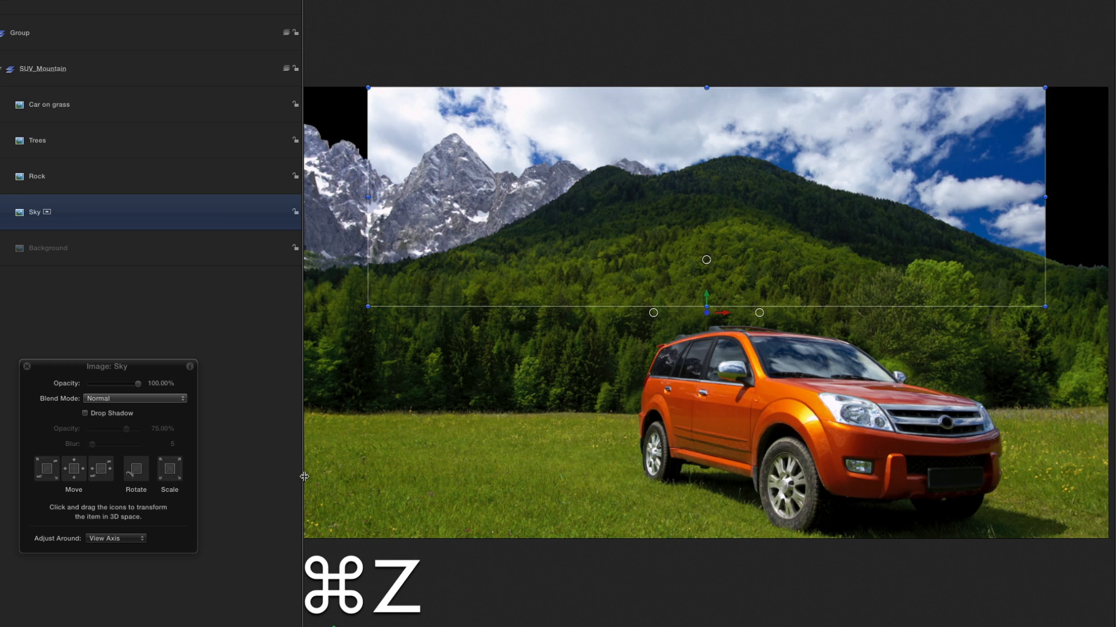
key(cmd+z)
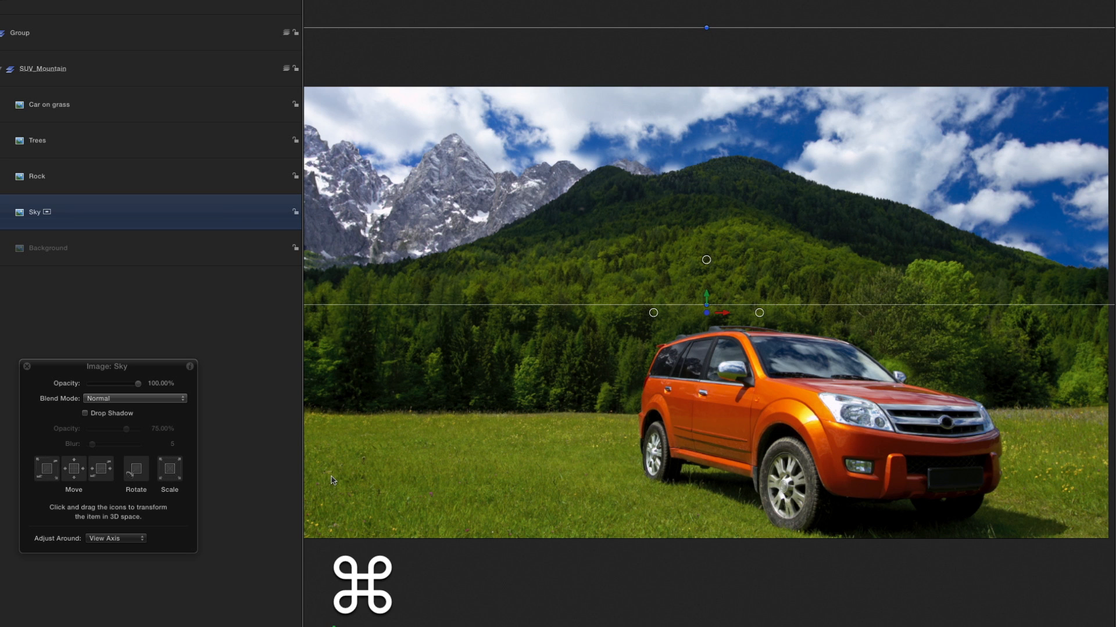
mouse_move(594, 340)
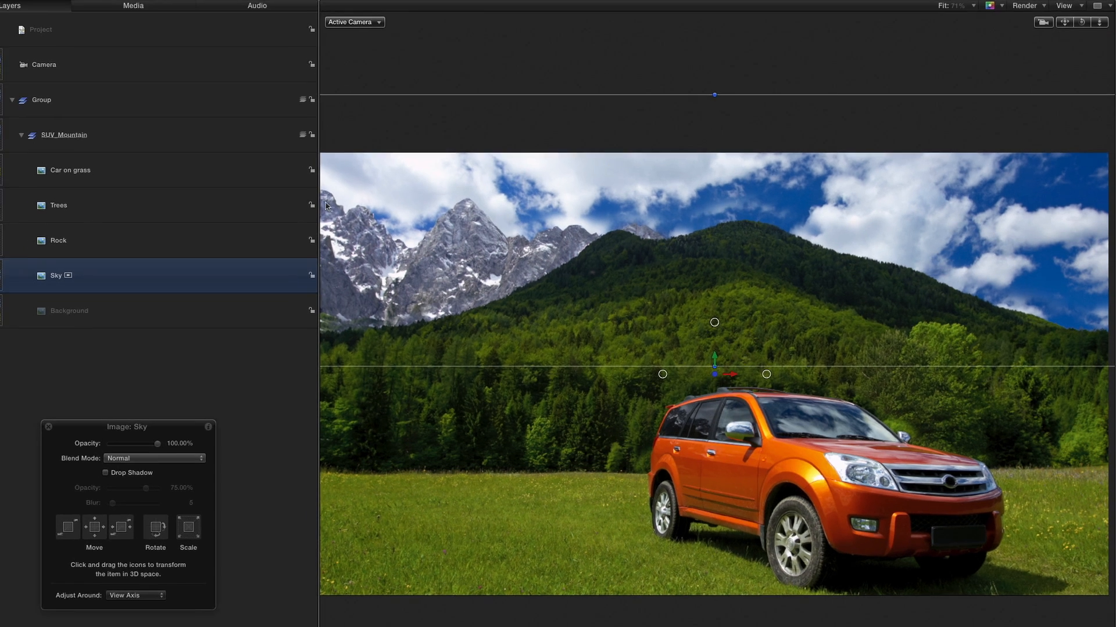
click(115, 228)
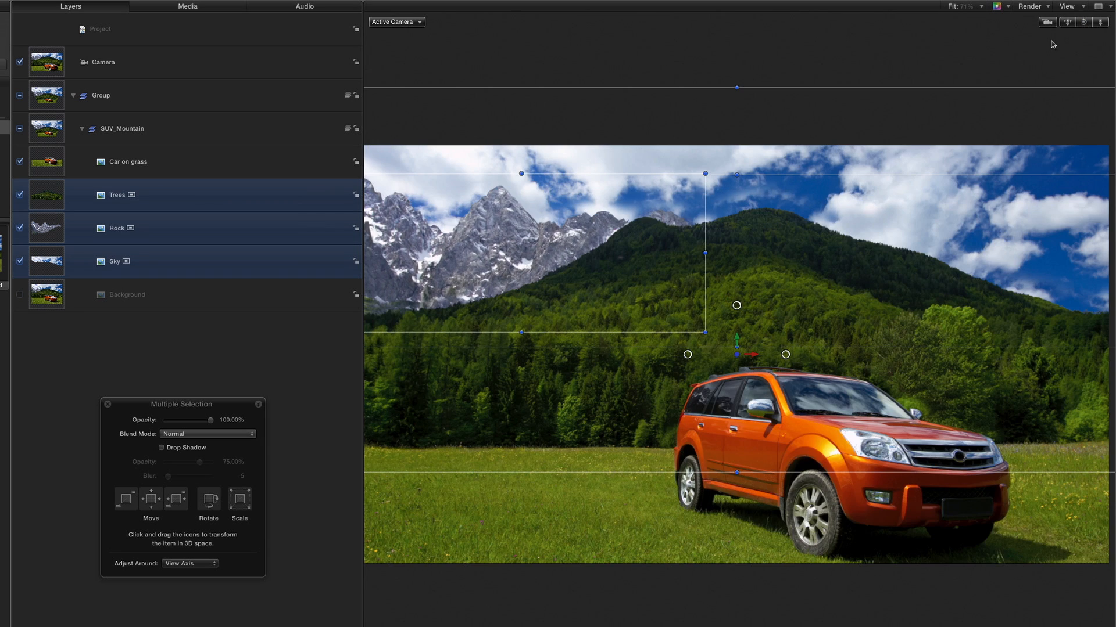
mouse_move(244, 57)
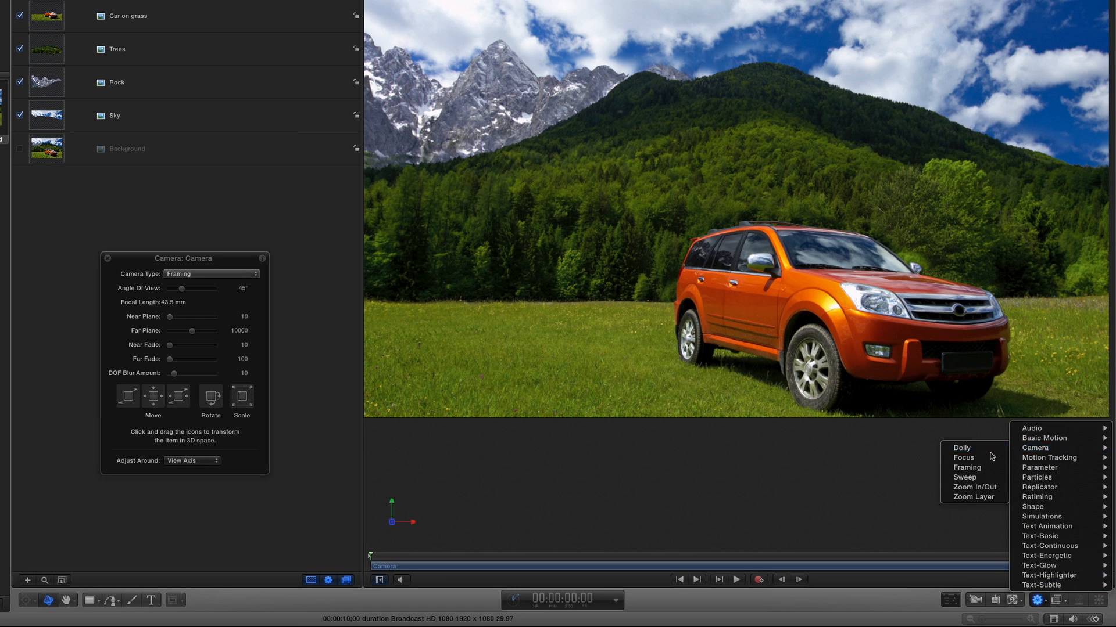
Add a Dolly behavior to the camera and select Car on grass to reveal the seam.
click(961, 448)
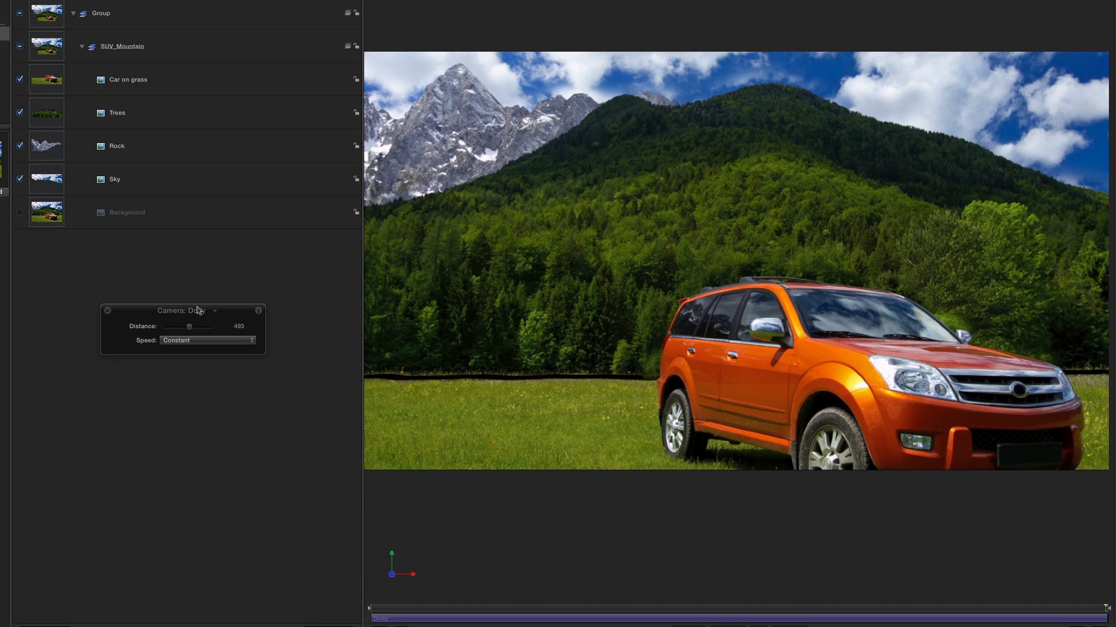
click(128, 79)
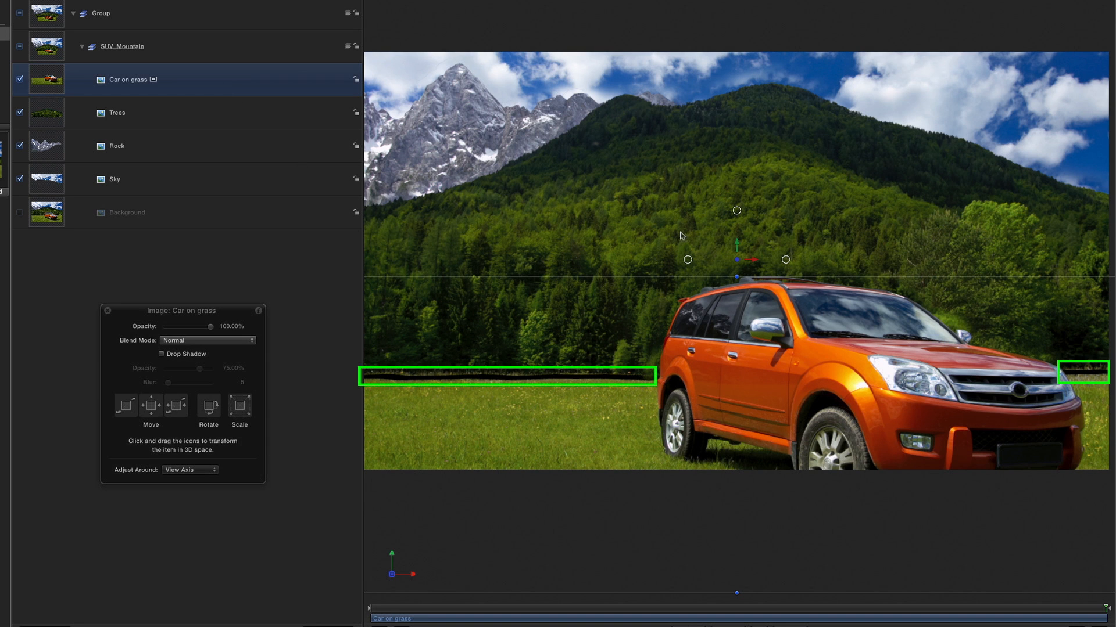